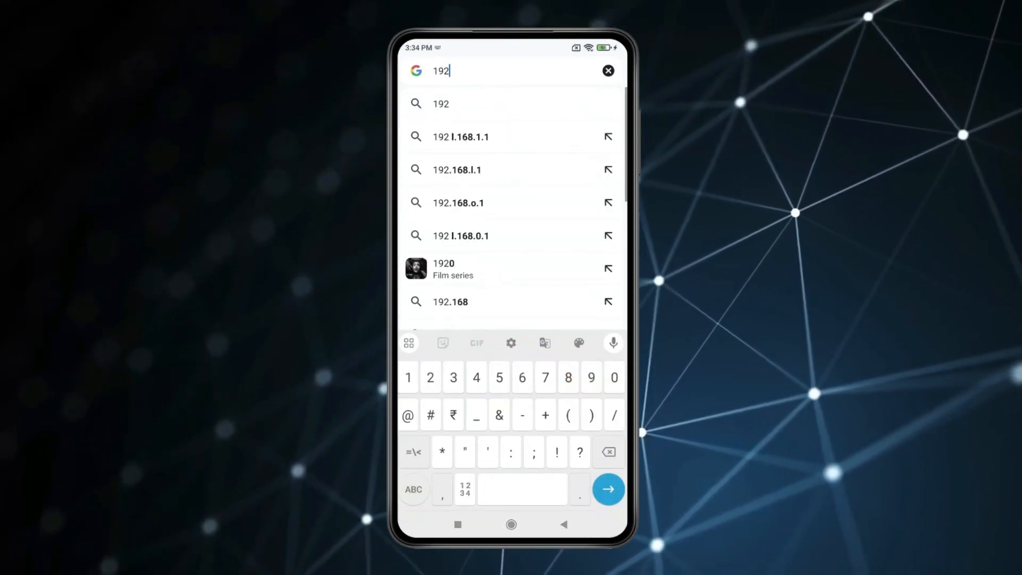
# Load 192.168.0.1 and log in to the TP-Link admin dashboard with the admin password
pyautogui.click(608, 488)
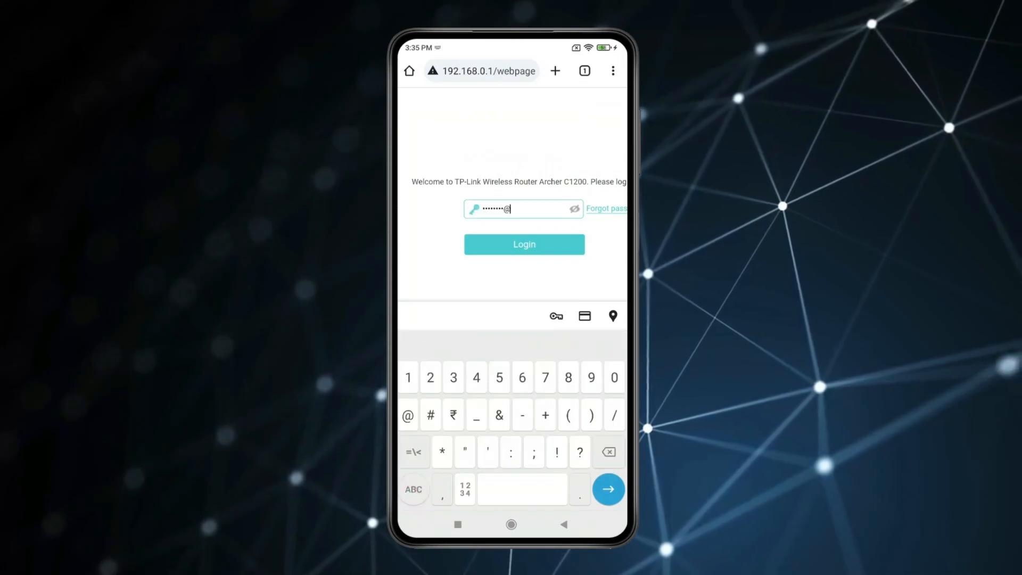
pyautogui.click(524, 243)
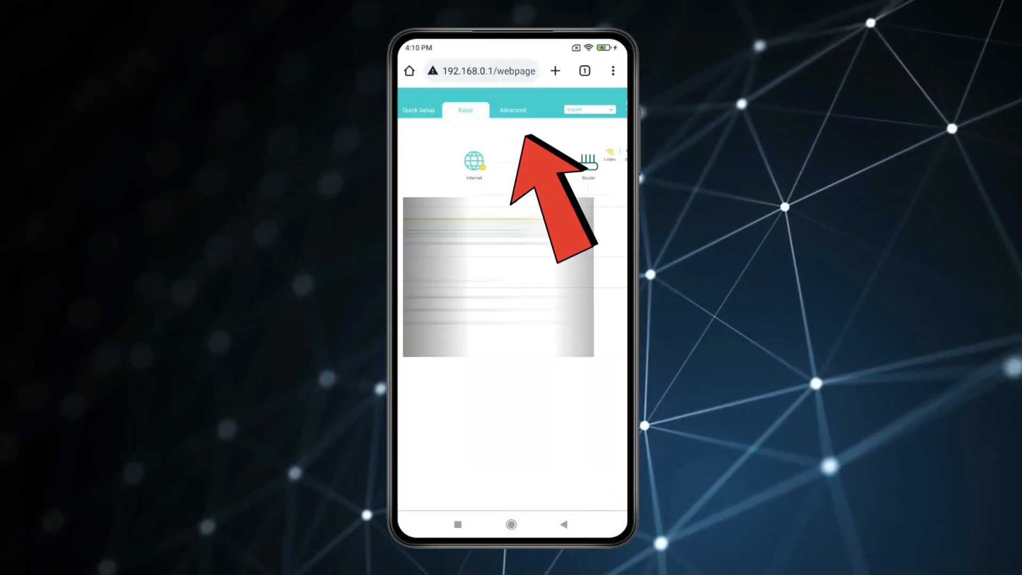
# Go to Advanced > Security > Access Control and switch Access Control on
pyautogui.click(512, 110)
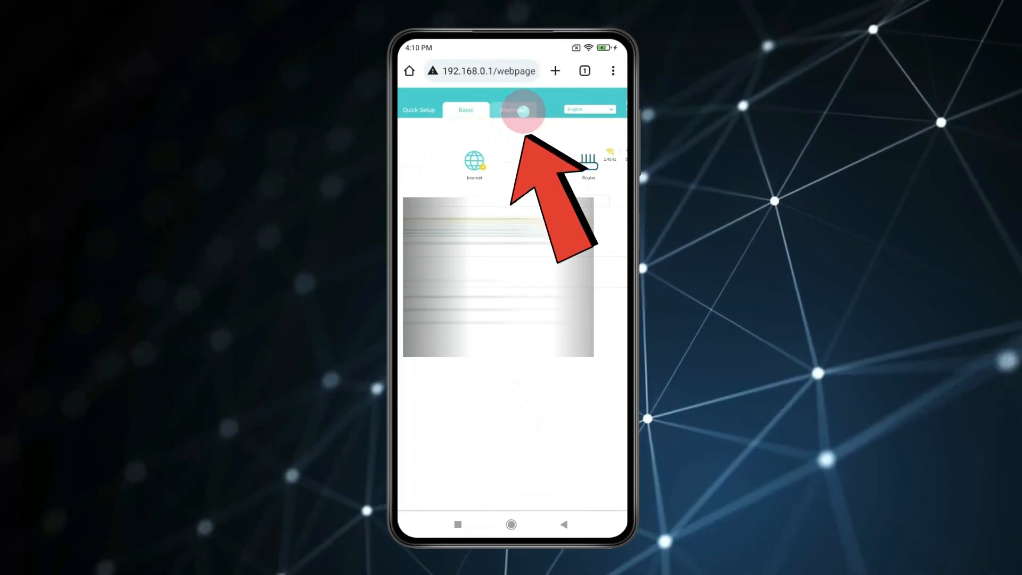
pyautogui.click(513, 109)
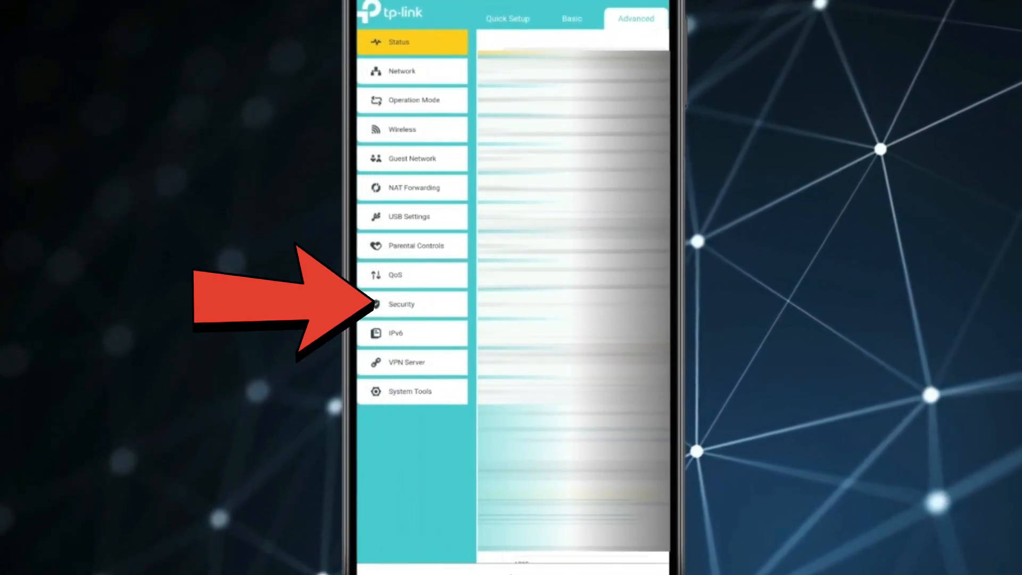
pyautogui.click(401, 304)
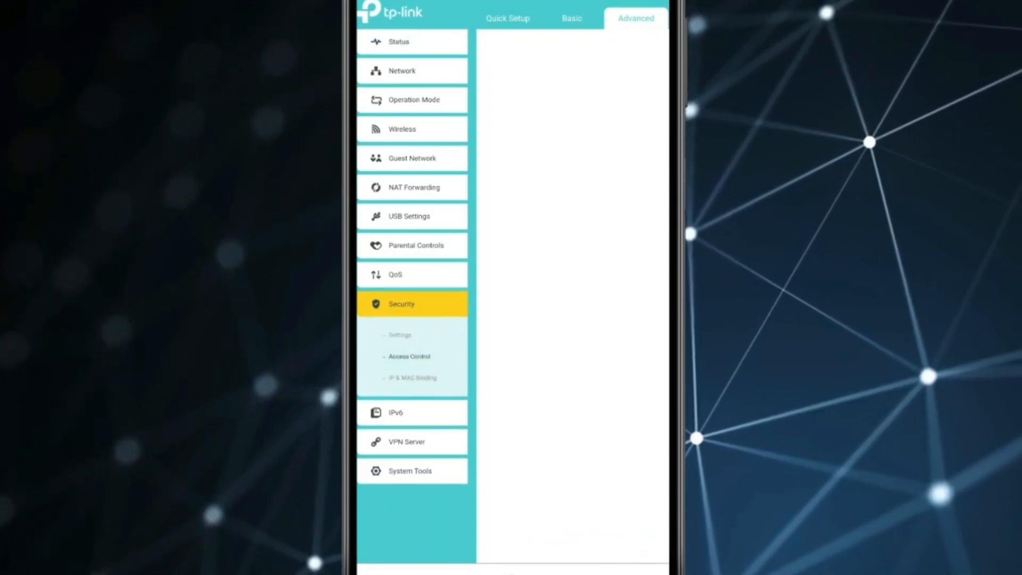
pyautogui.click(408, 356)
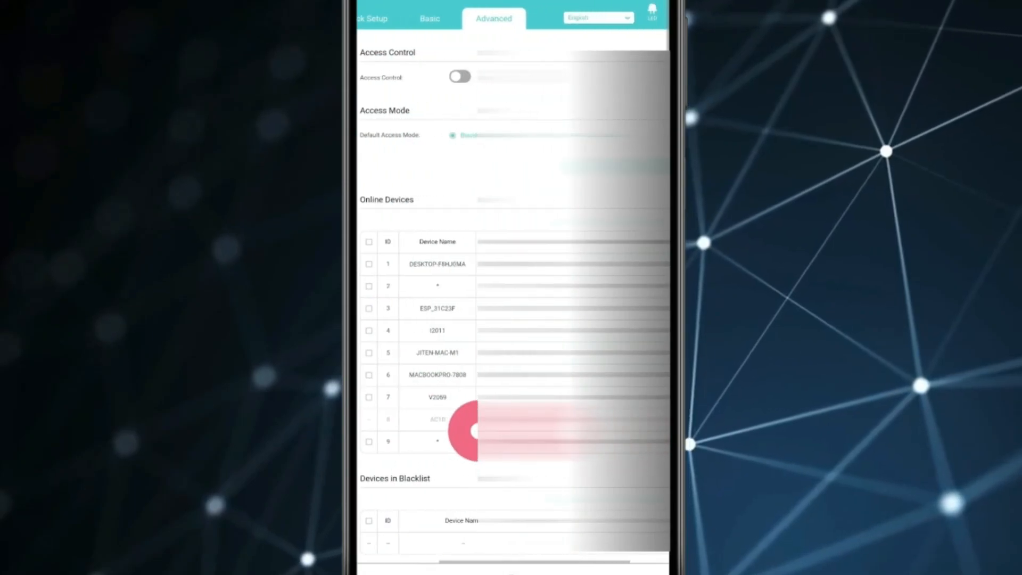
pyautogui.click(460, 77)
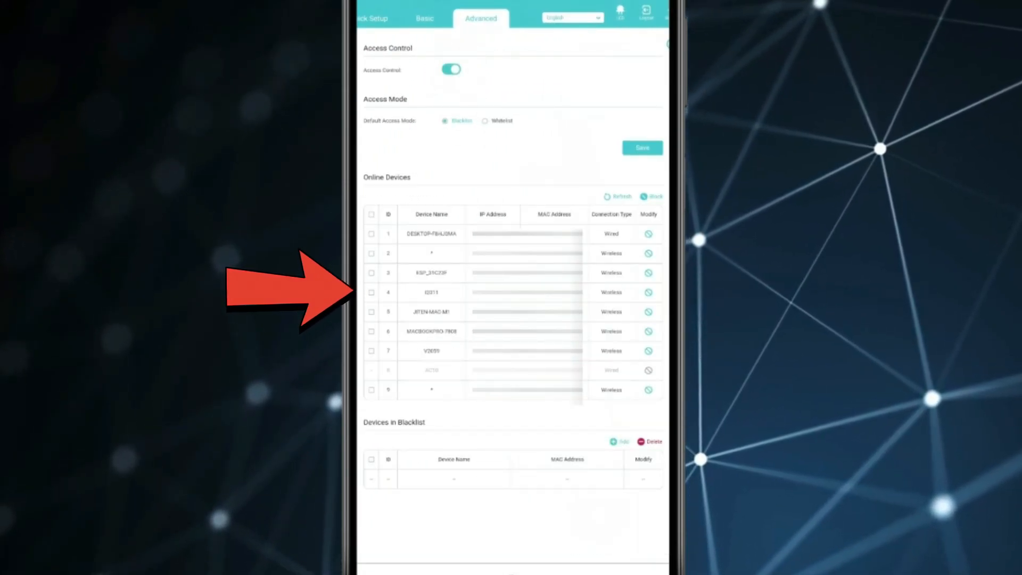
# Block the fourth online device, then delete it from the blacklist and confirm, leaving it empty
pyautogui.click(371, 291)
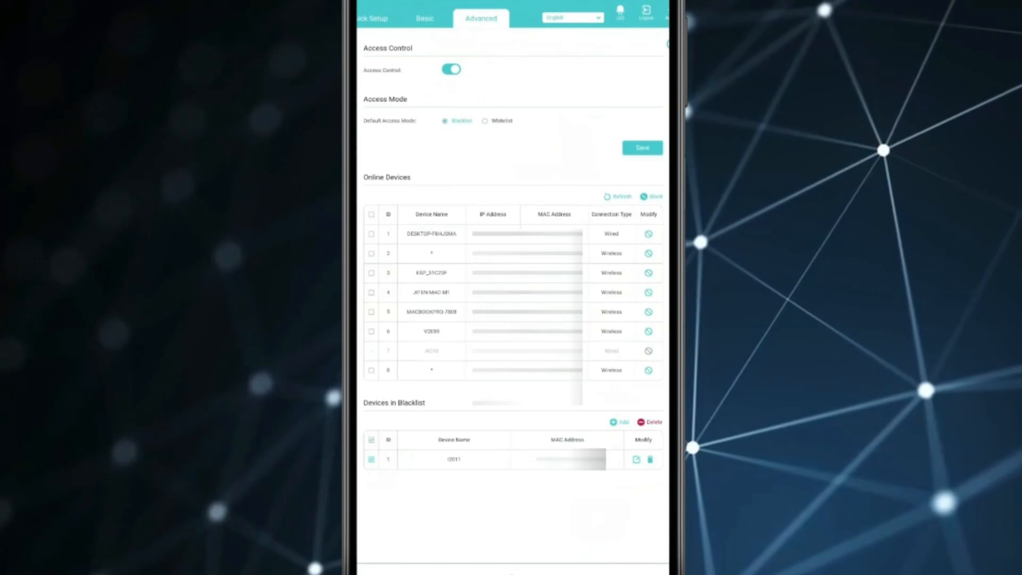
pyautogui.click(652, 422)
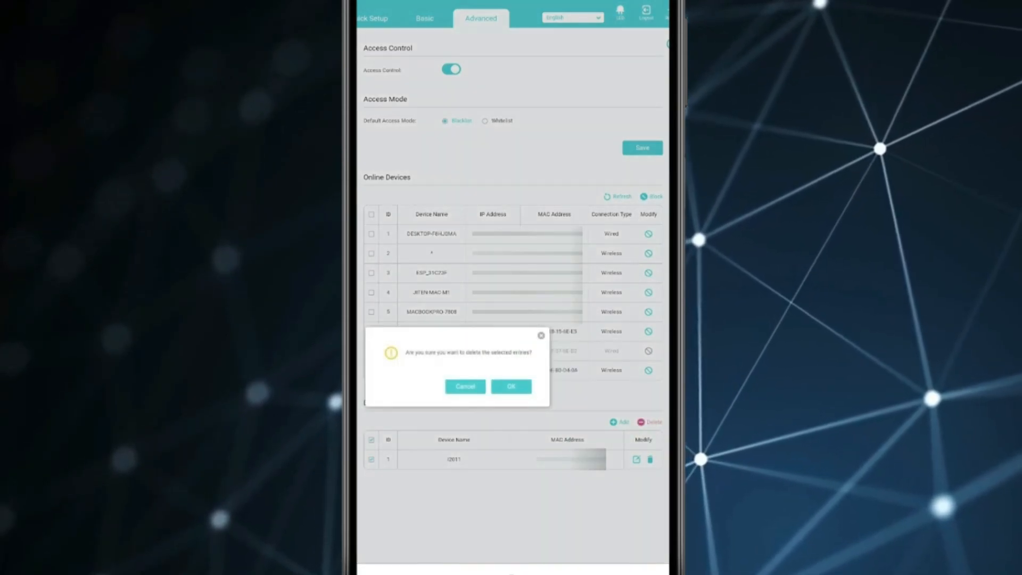
pyautogui.click(511, 385)
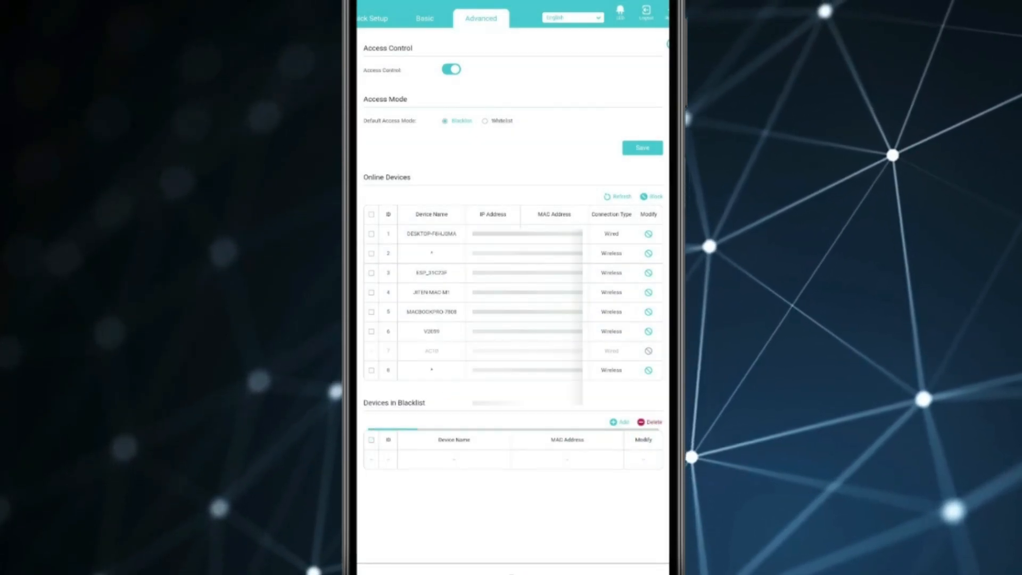